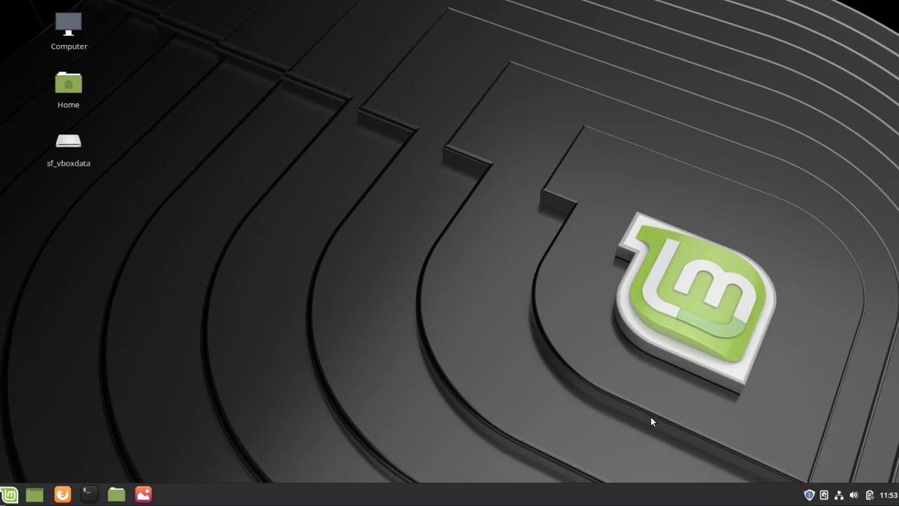
pyautogui.moveTo(424, 305)
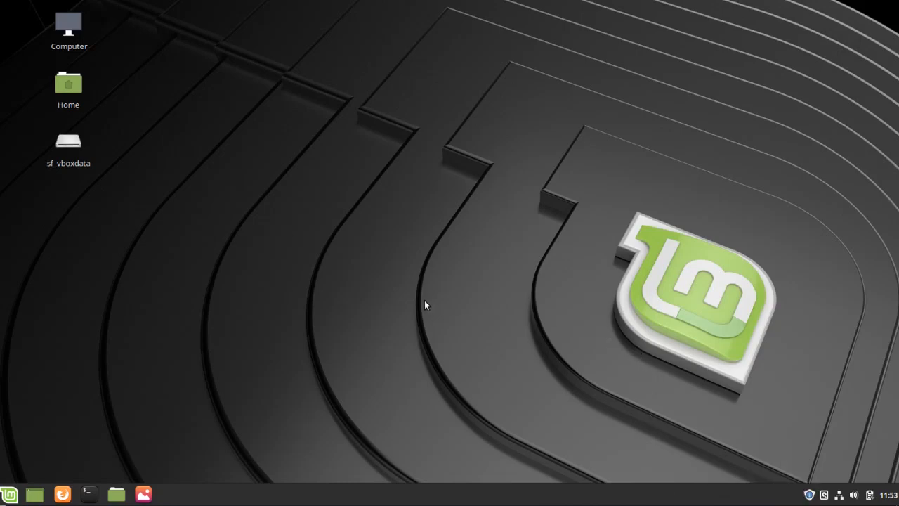
pyautogui.moveTo(197, 247)
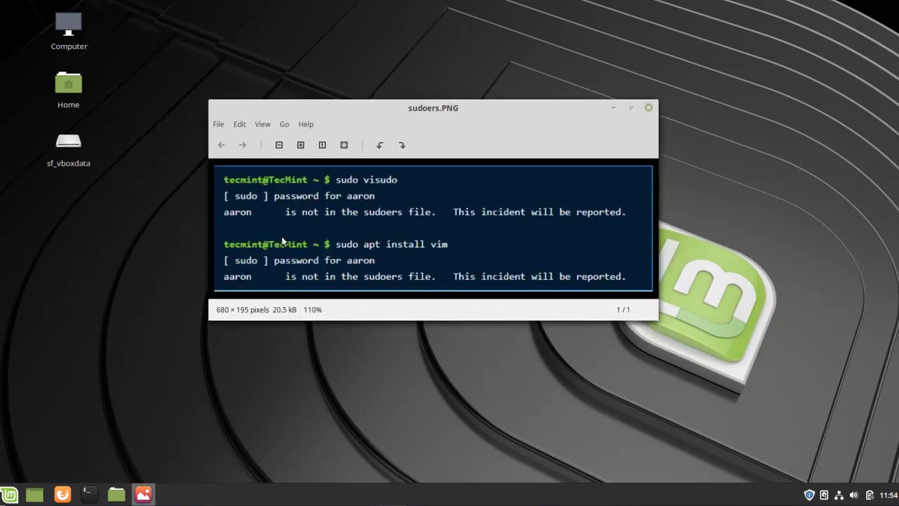
pyautogui.moveTo(399, 226)
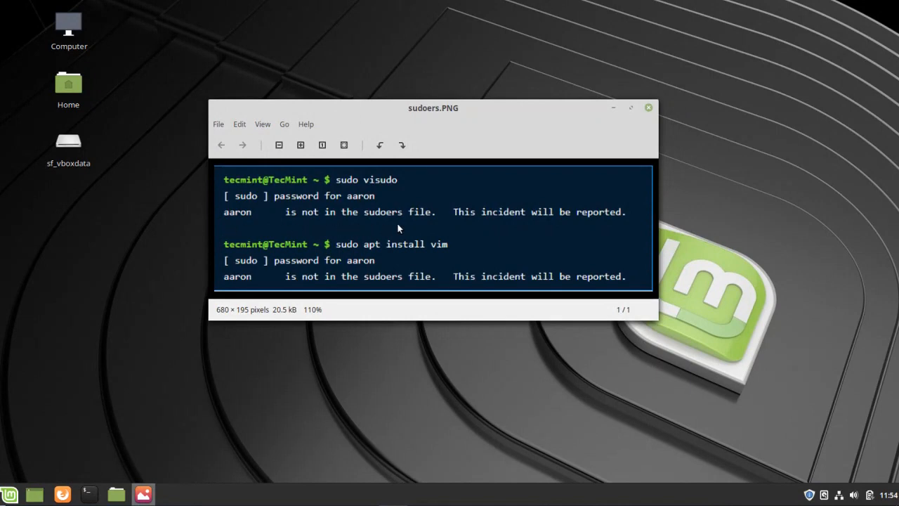
pyautogui.moveTo(612, 112)
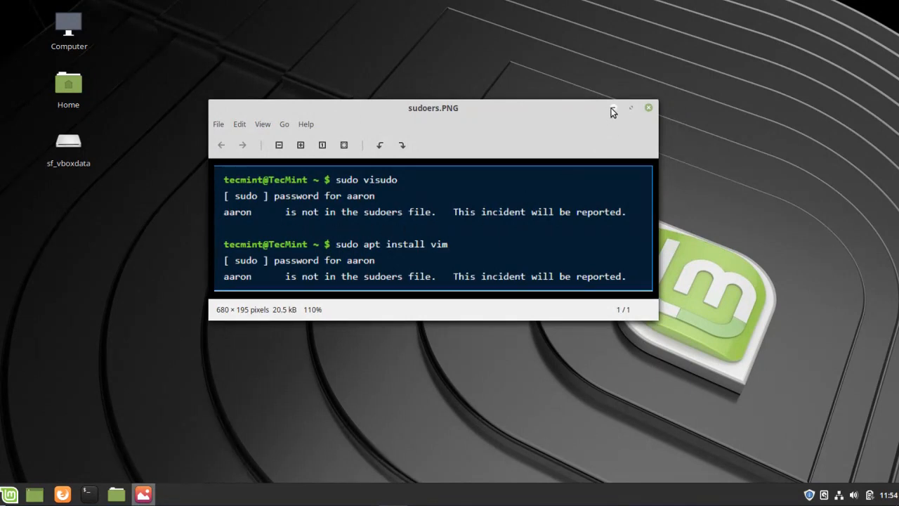
# Step: Run 'groups' then 'sudo vi /etc/fstab' to show sudo is missing and refused
pyautogui.click(648, 108)
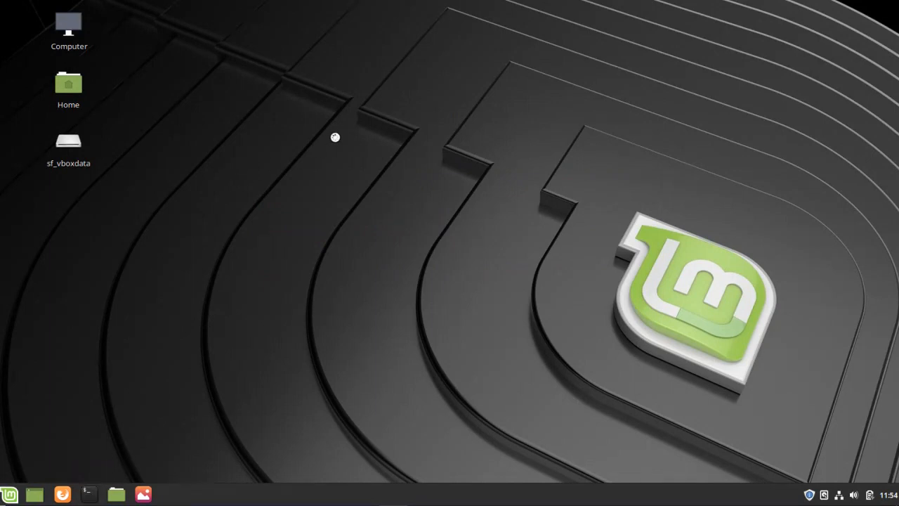
pyautogui.click(89, 492)
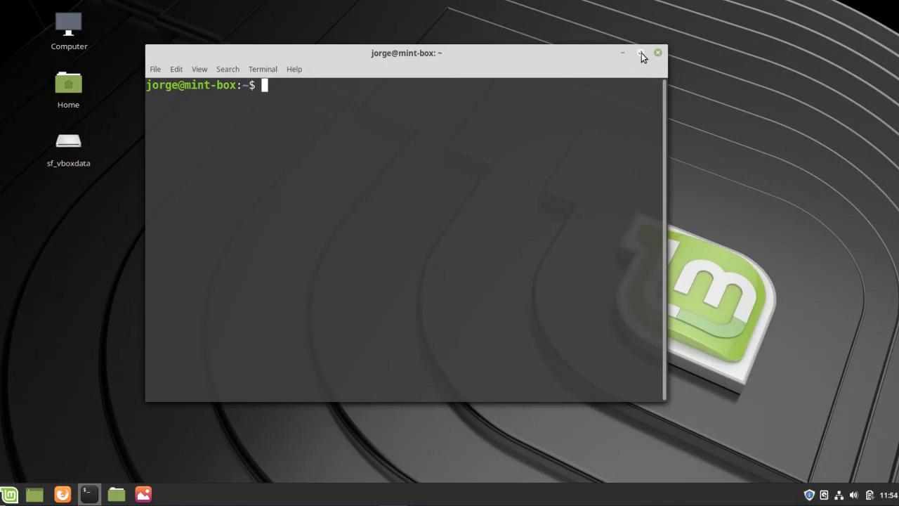
pyautogui.click(642, 53)
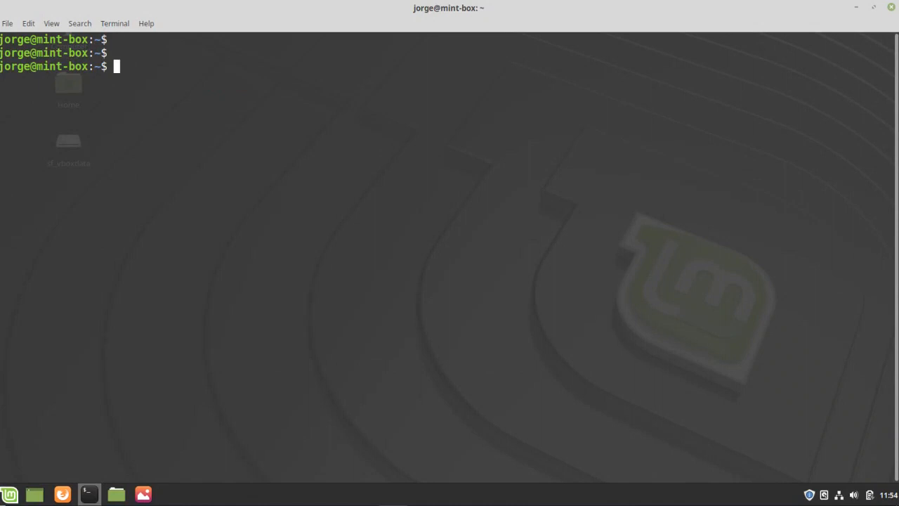
pyautogui.write('groups')
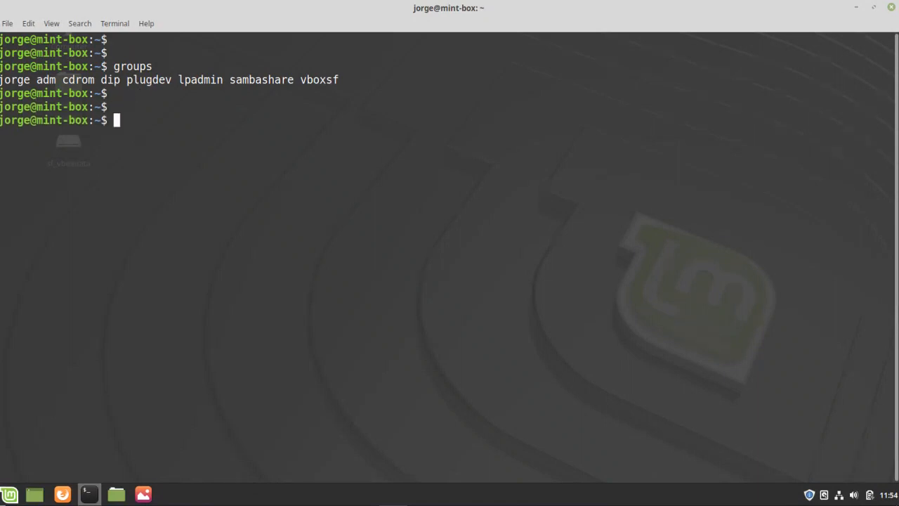
pyautogui.write('sudo vi /etc/fstab')
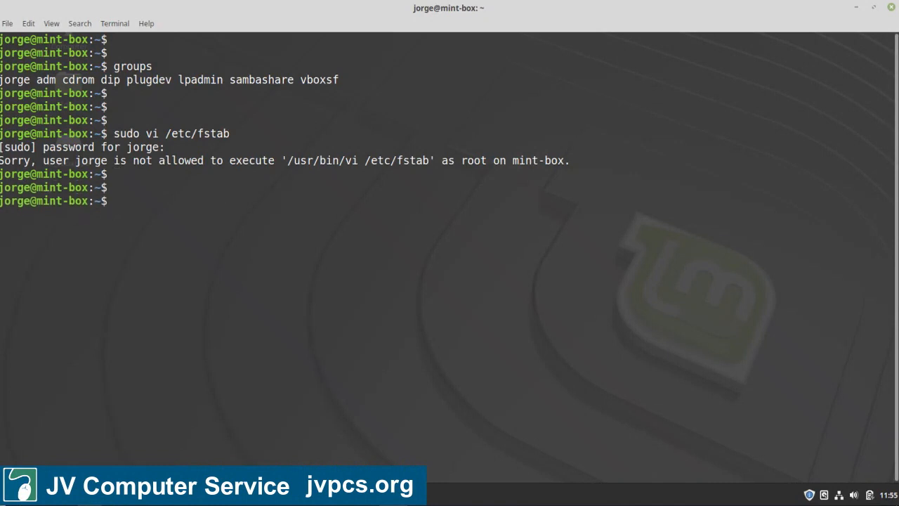
# Step: Run 'reboot' to restart the virtual machine to the GRUB menu
pyautogui.write('reboot')
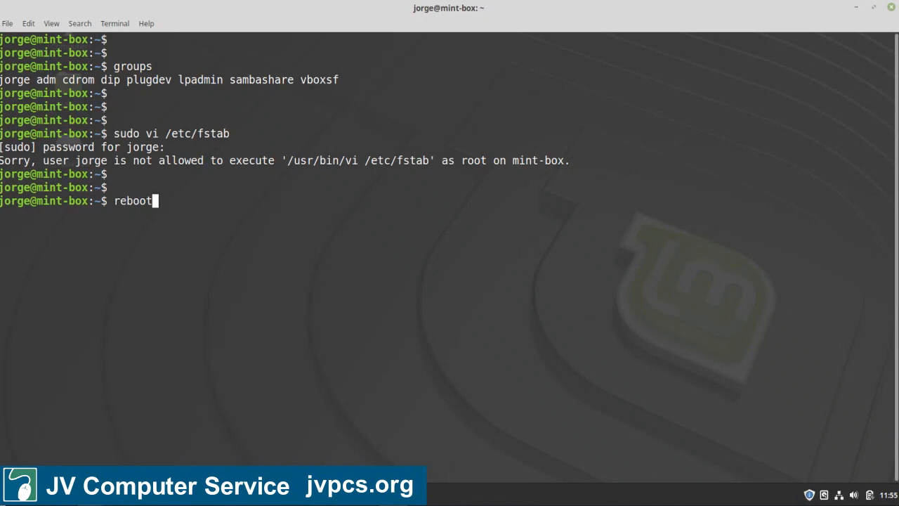
pyautogui.moveTo(310, 225)
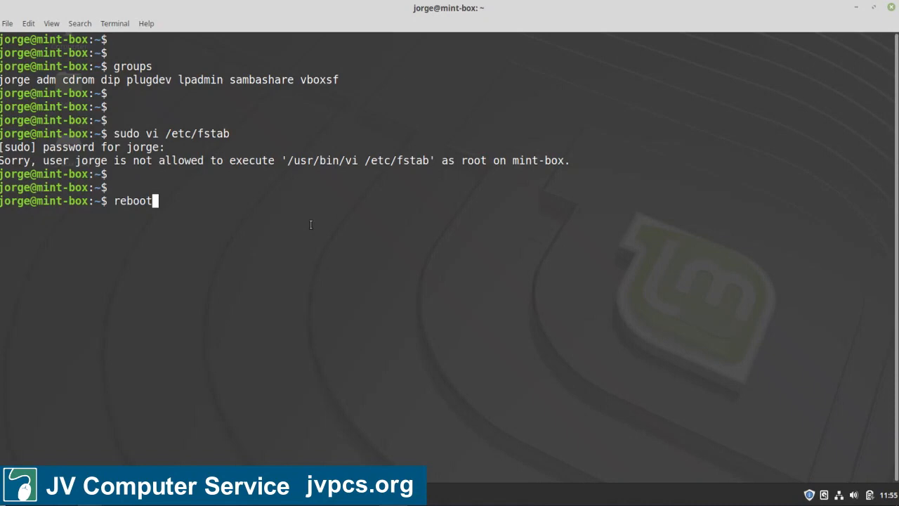
pyautogui.press('Return')
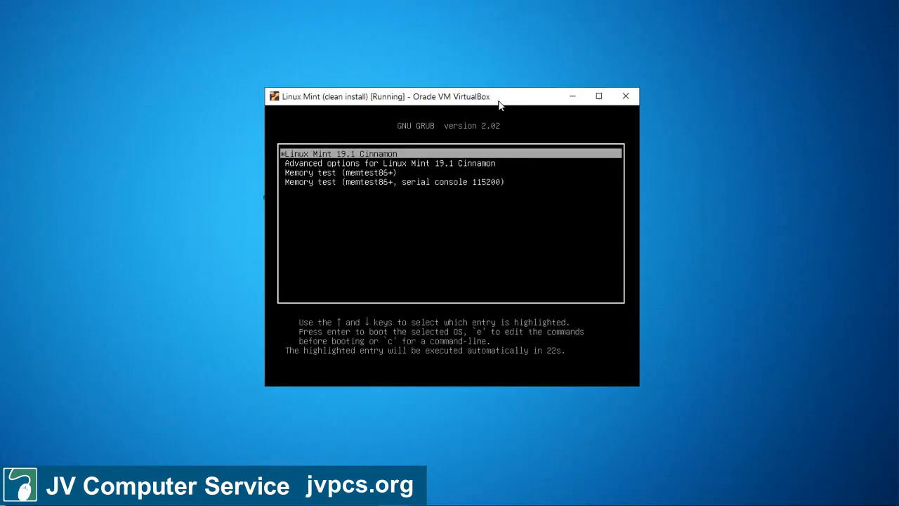
pyautogui.moveTo(336, 47)
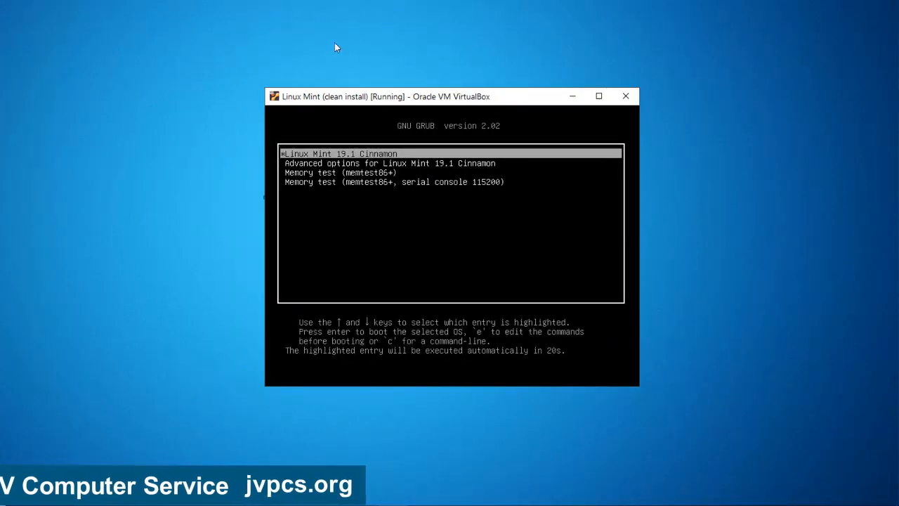
pyautogui.moveTo(109, 258)
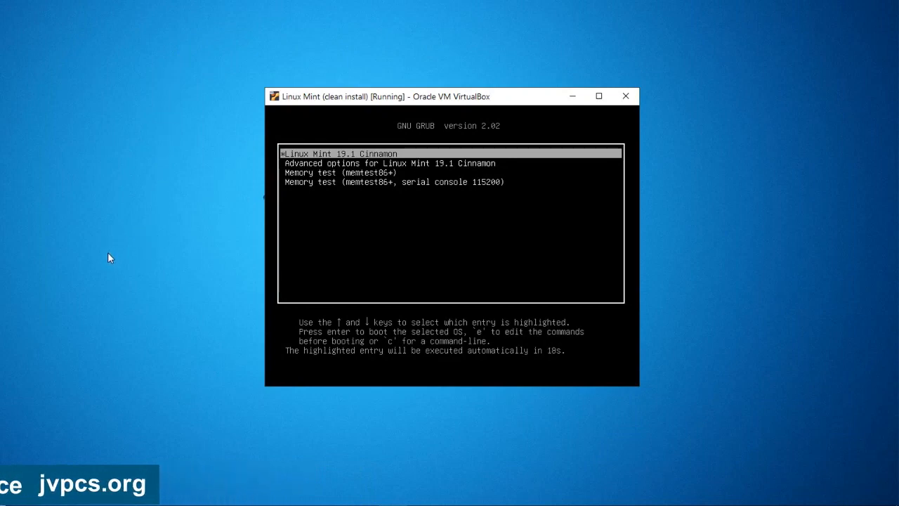
pyautogui.moveTo(408, 156)
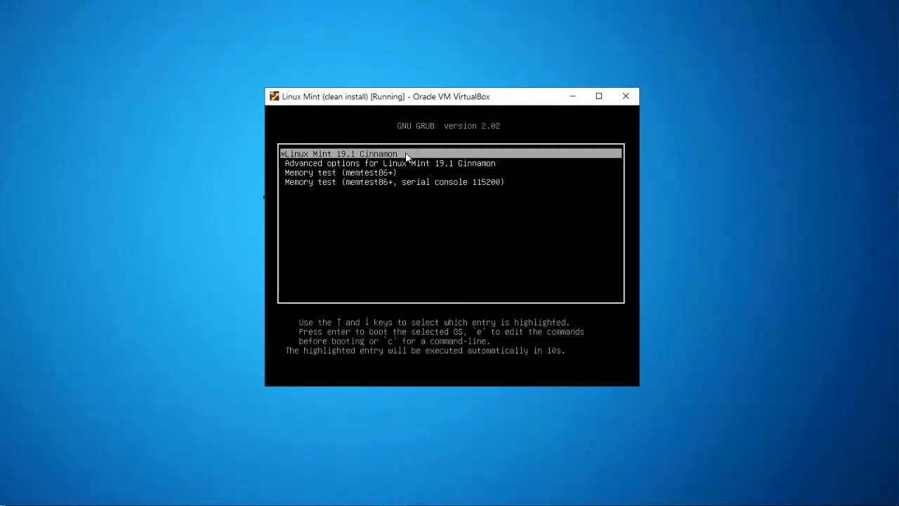
# Step: Choose Advanced options for Linux Mint 19.1 and the recovery mode kernel entry
pyautogui.press('Down')
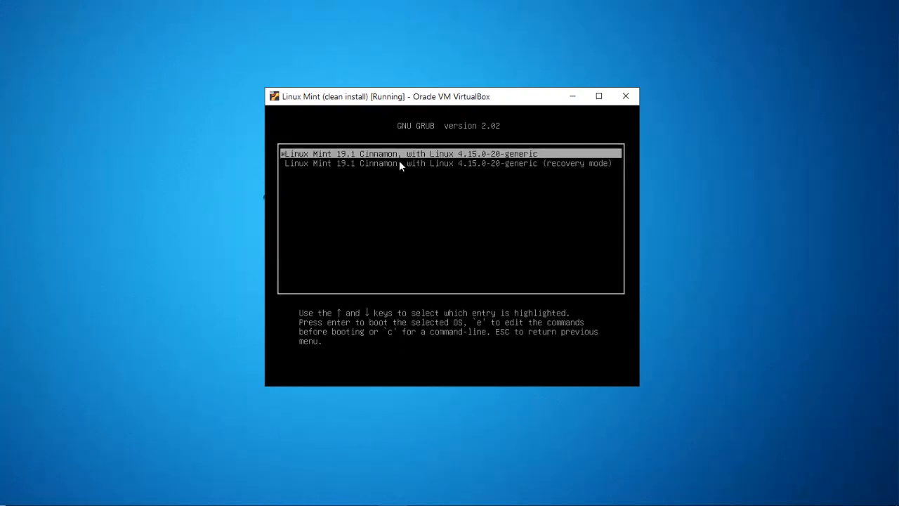
pyautogui.press('Down')
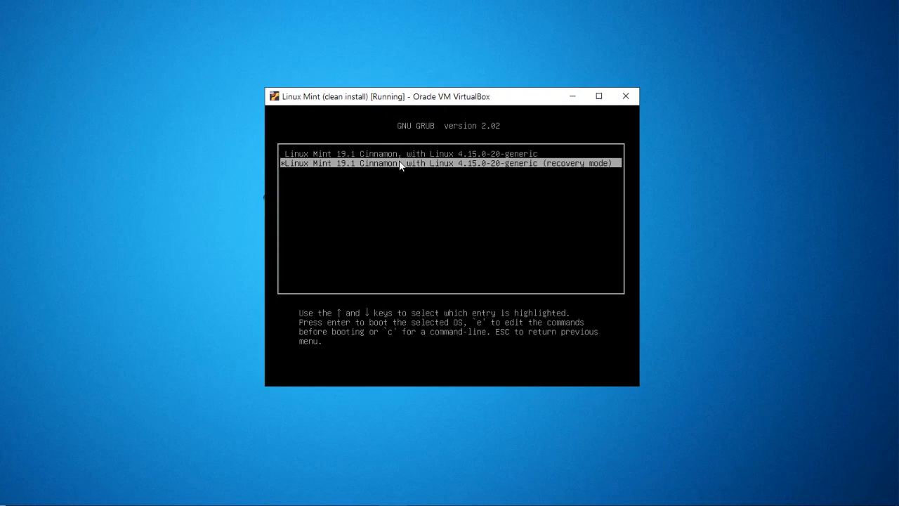
pyautogui.moveTo(548, 175)
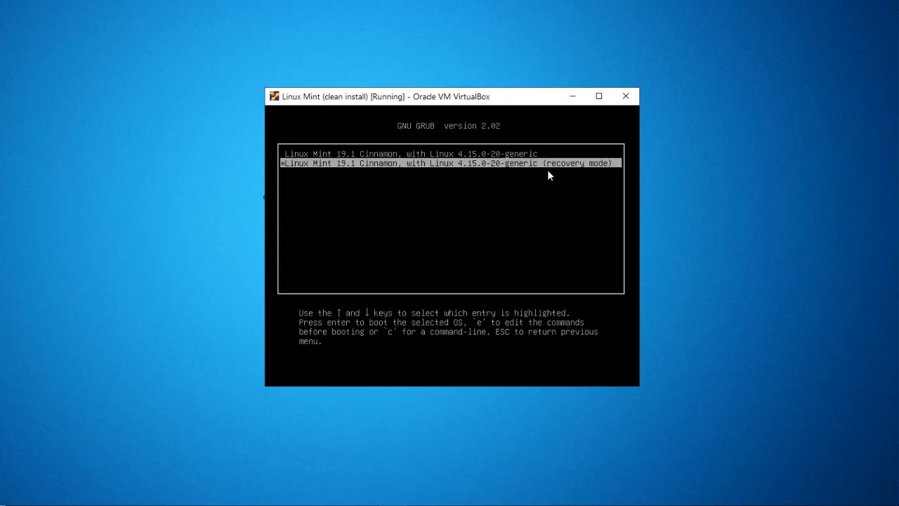
pyautogui.moveTo(581, 167)
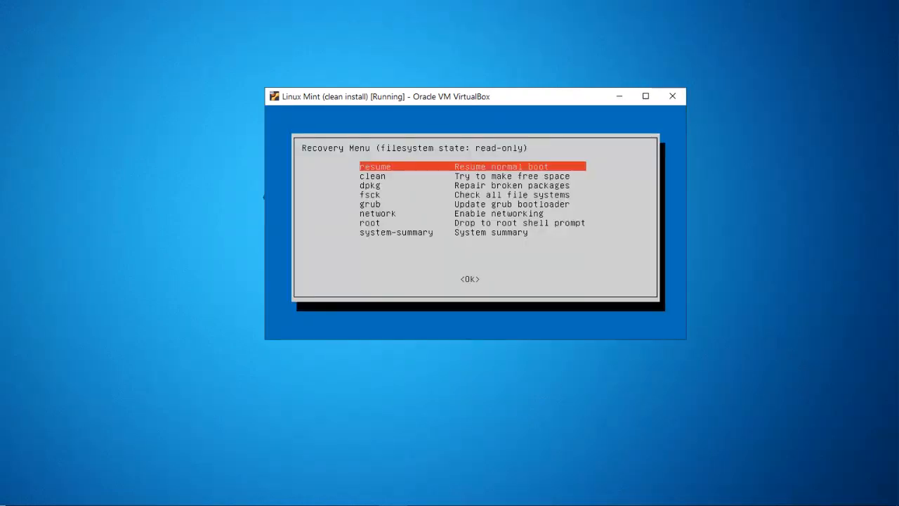
# Step: Select 'root – Drop to root shell prompt' and enter the maintenance shell
pyautogui.press('Down')
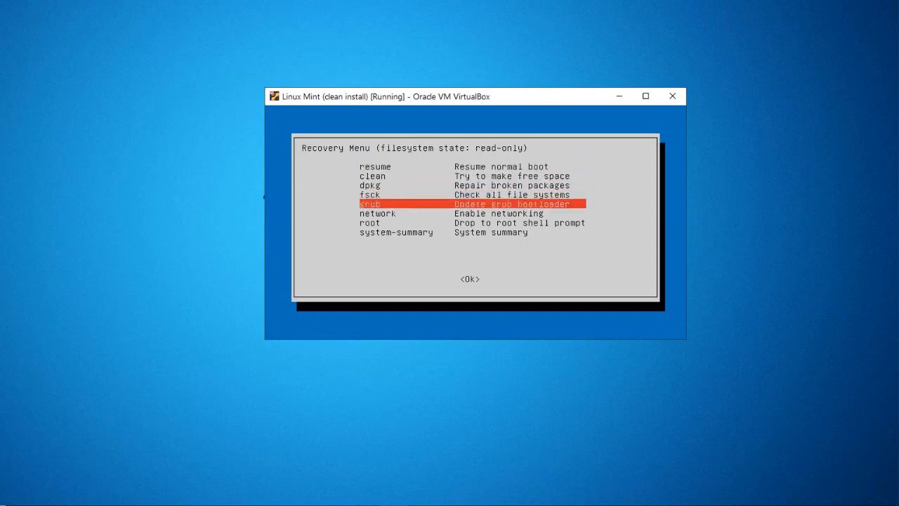
pyautogui.press('Down')
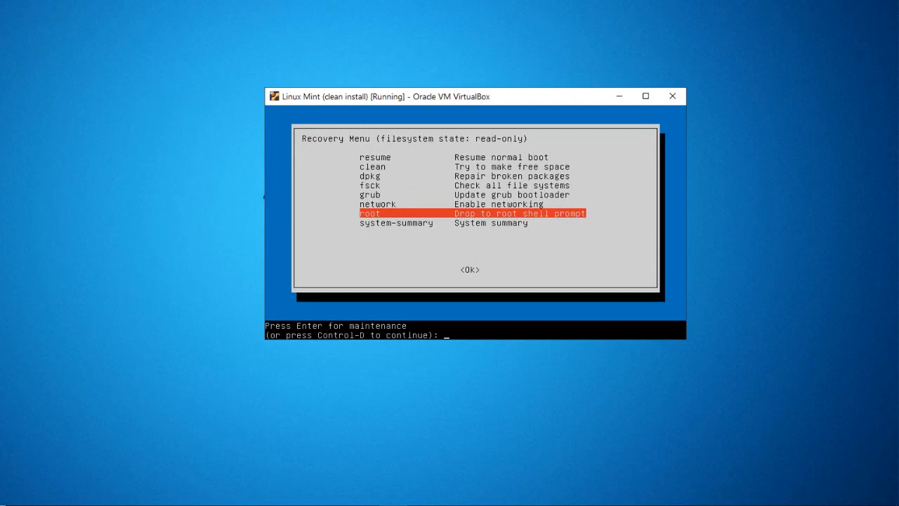
pyautogui.press('Enter')
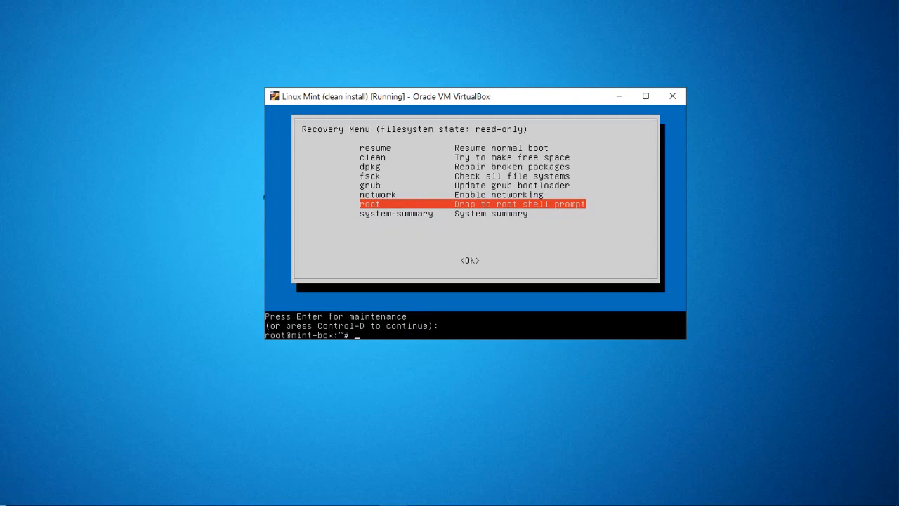
# Step: Remount the root filesystem read-write with 'mount rw,remount /'
pyautogui.write('mou')
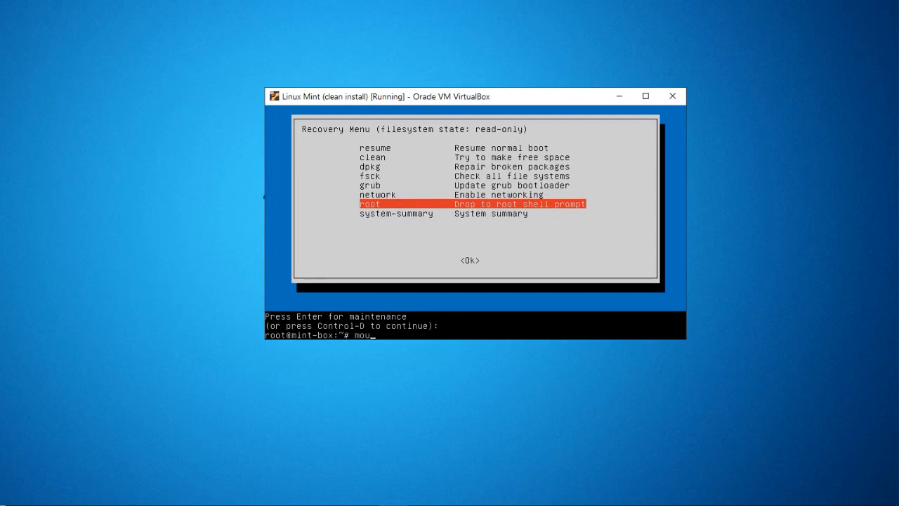
pyautogui.write('nt')
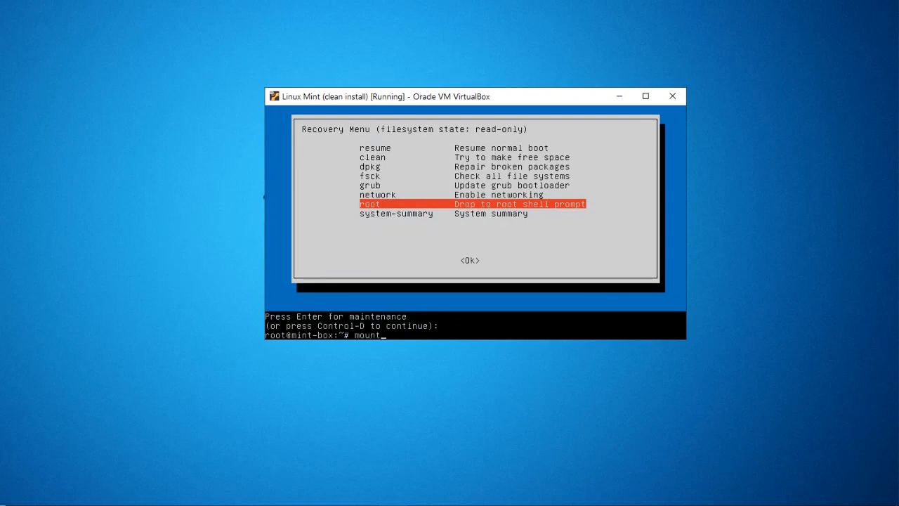
pyautogui.write('rw')
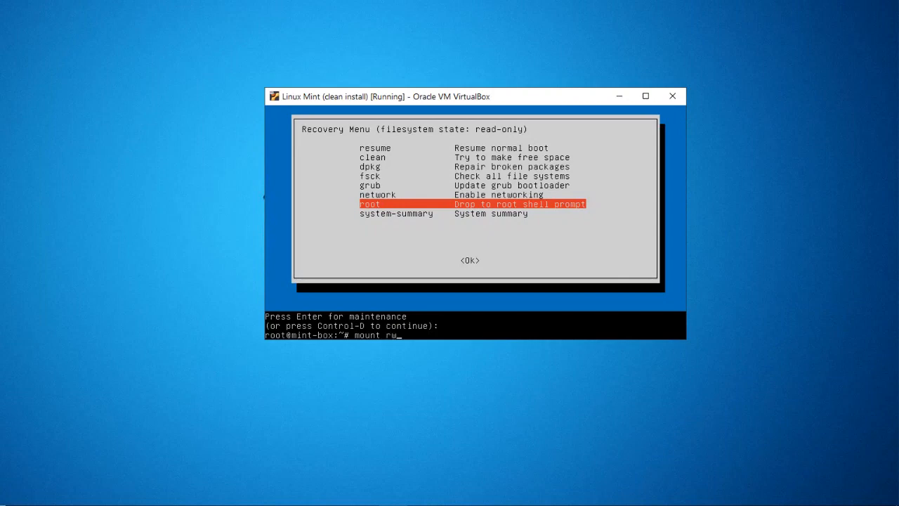
pyautogui.write(',remount /')
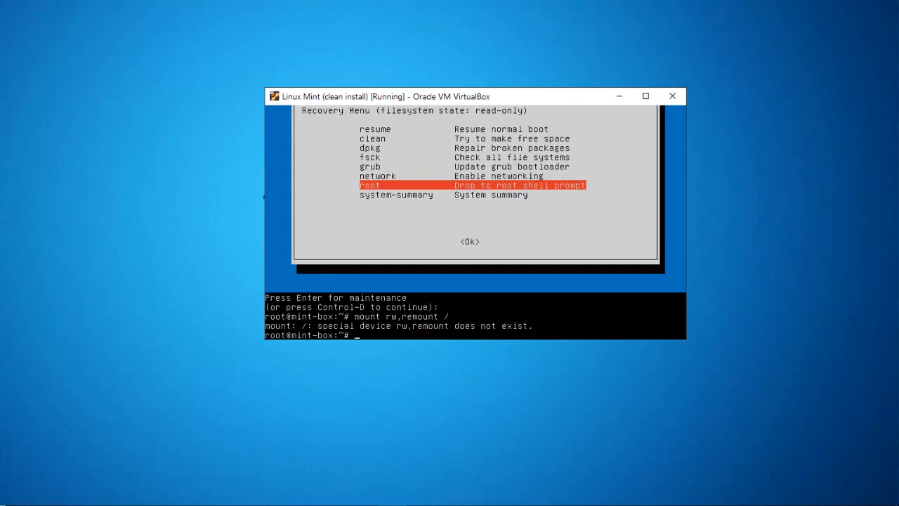
pyautogui.write('mount rw,remount /')
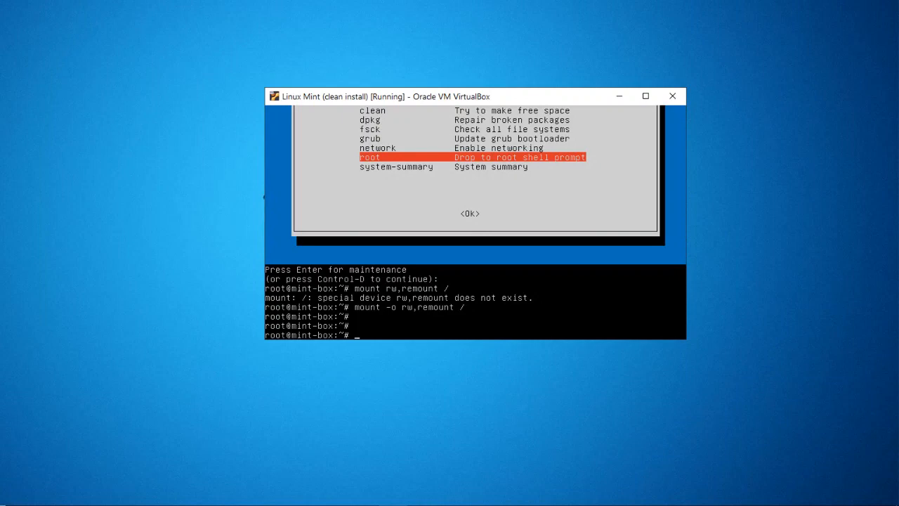
# Step: Add user jorge to the sudo group with adduser, confirming 'Done.'
pyautogui.write('adduser jorge suo')
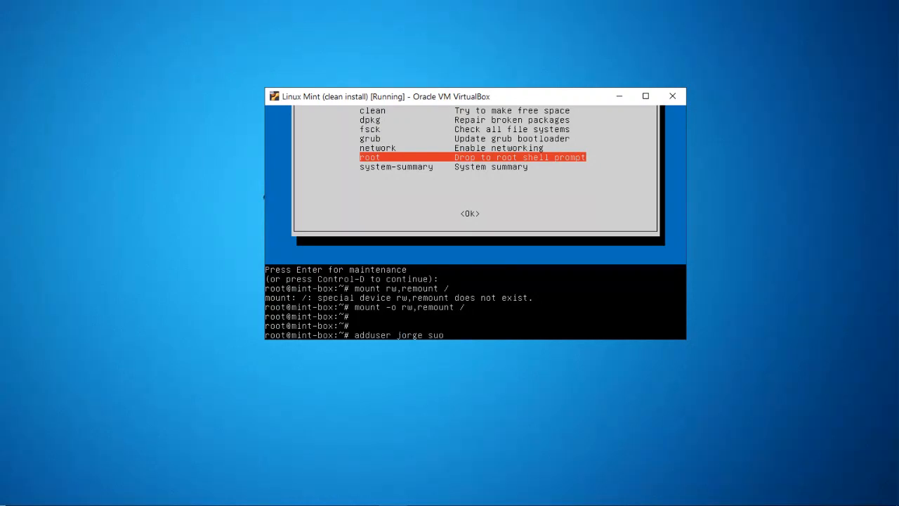
pyautogui.press('Return')
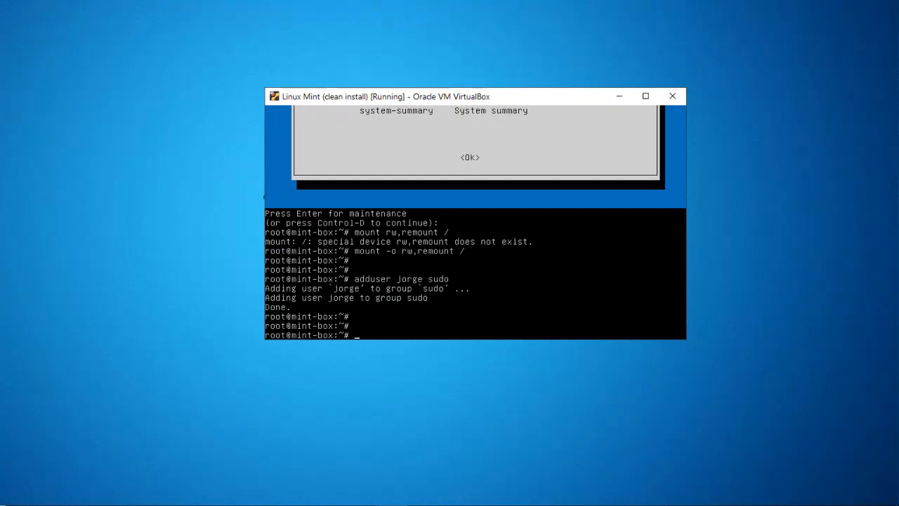
# Step: Set /etc/sudoers permissions to 0440 and clear the screen
pyautogui.write('chmod')
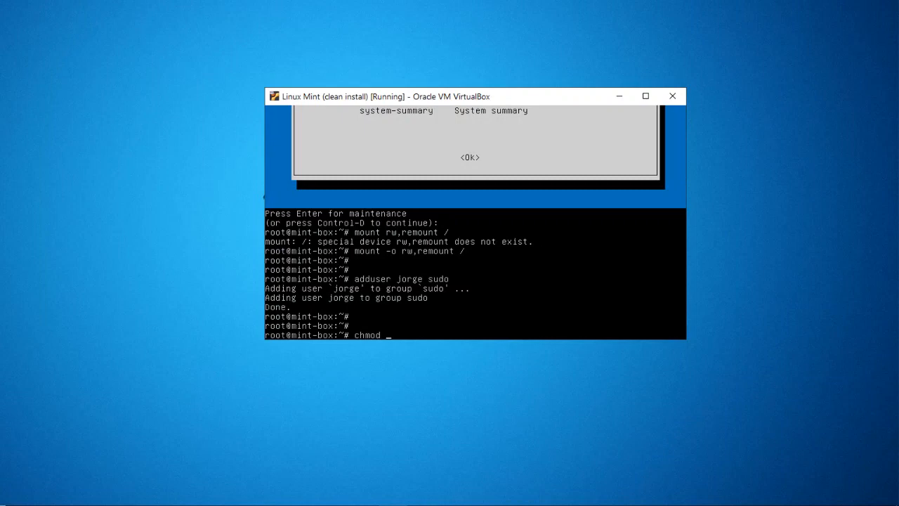
pyautogui.write('0')
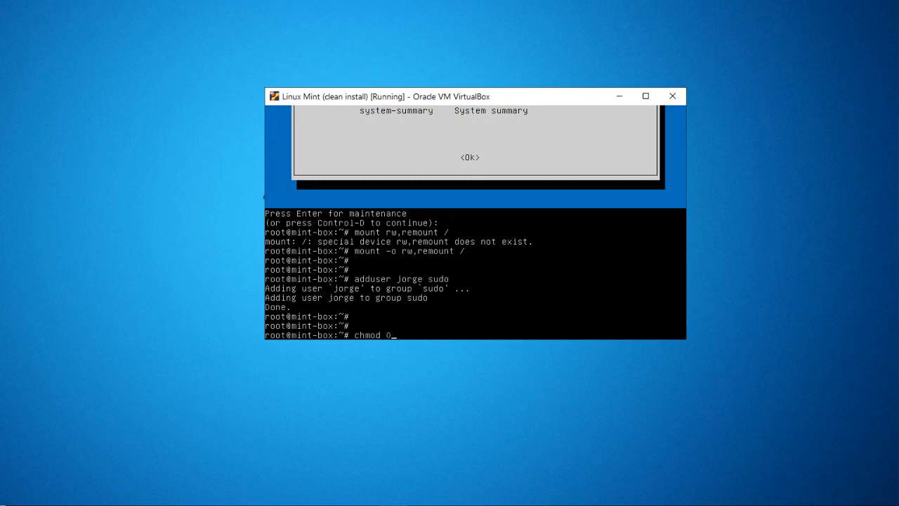
pyautogui.write('440 /etc')
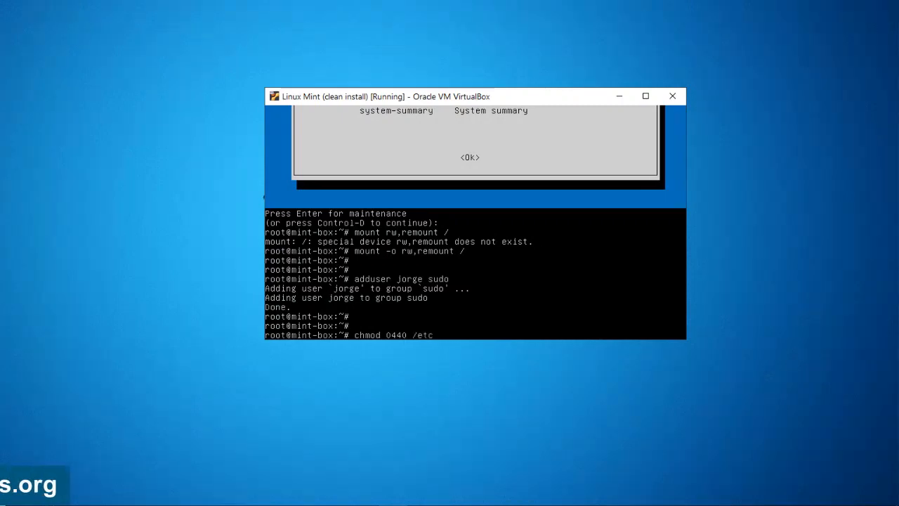
pyautogui.write('/')
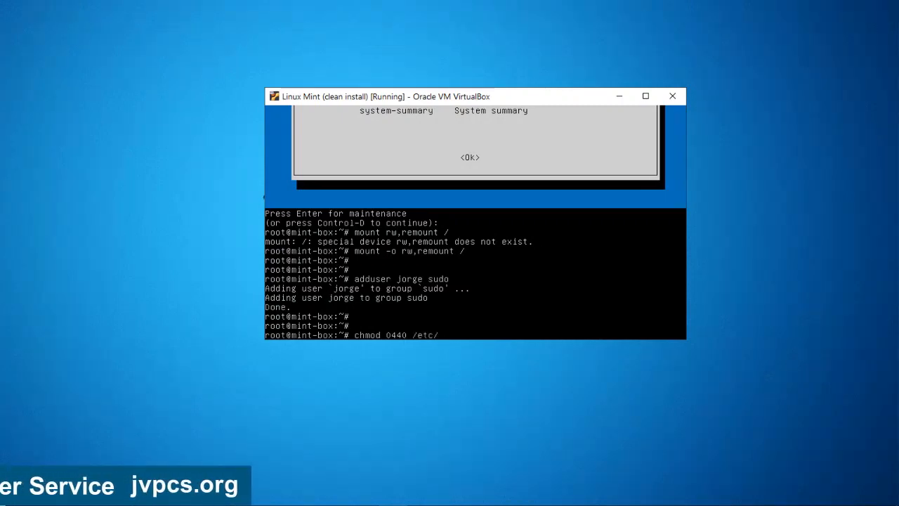
pyautogui.write('sudoe')
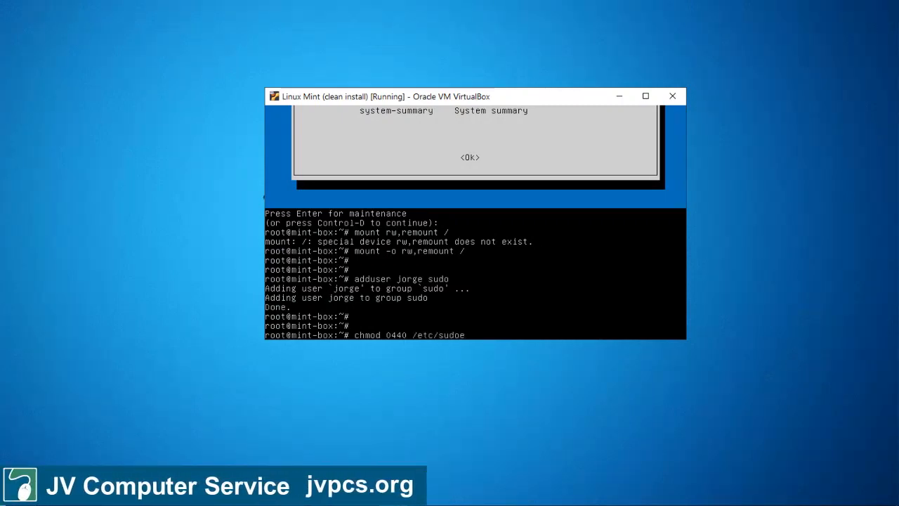
pyautogui.press('Return')
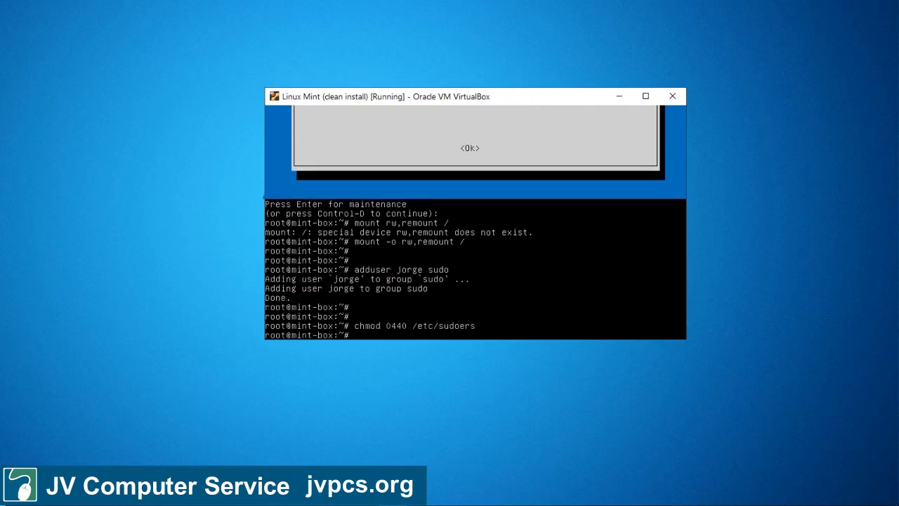
pyautogui.write('clear')
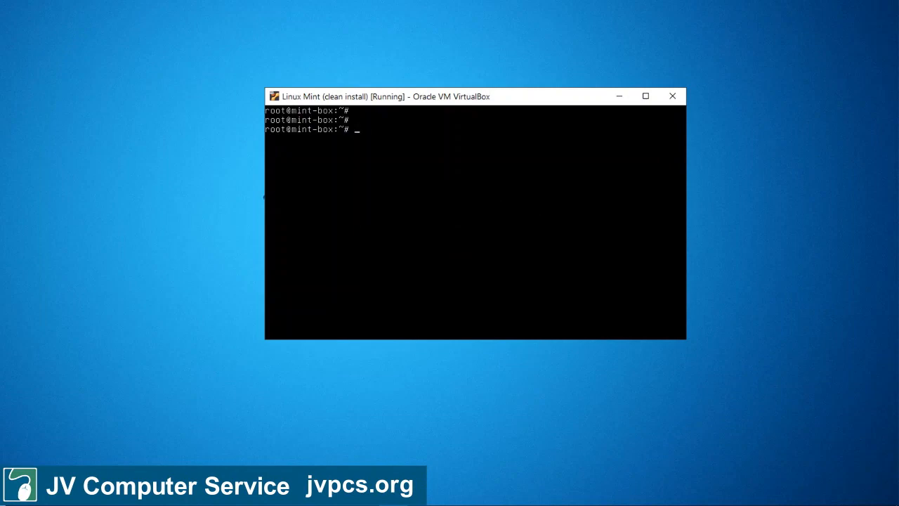
# Step: View /etc/sudoers in vi, find the %sudo ALL=(ALL:ALL) ALL line, quit with :q
pyautogui.write('vi')
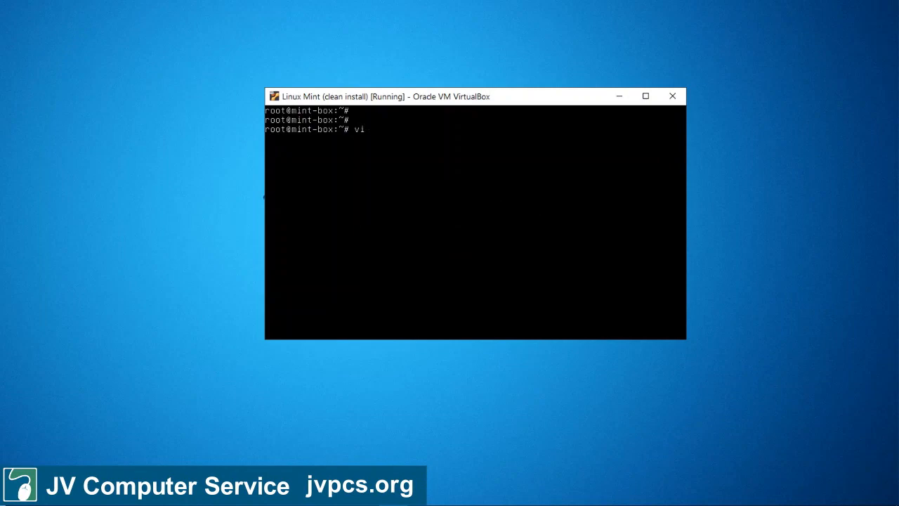
pyautogui.write('/etc/')
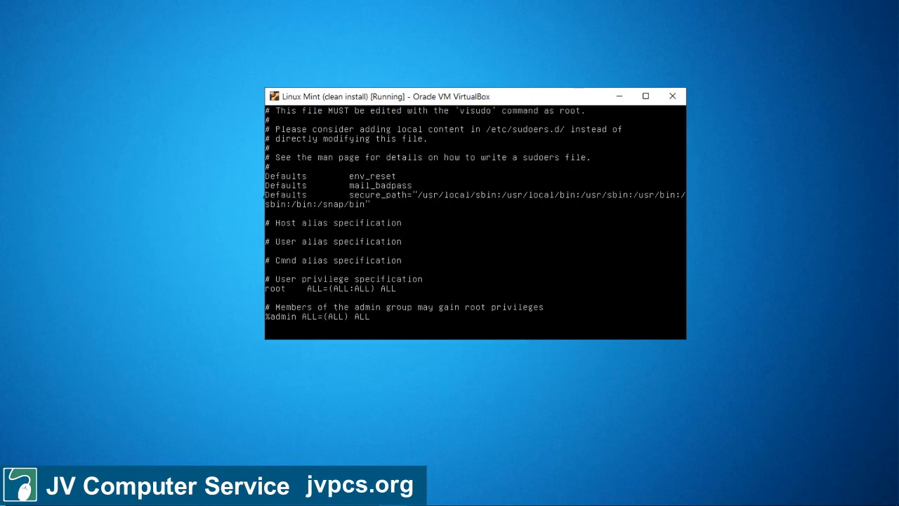
pyautogui.scroll(-3)
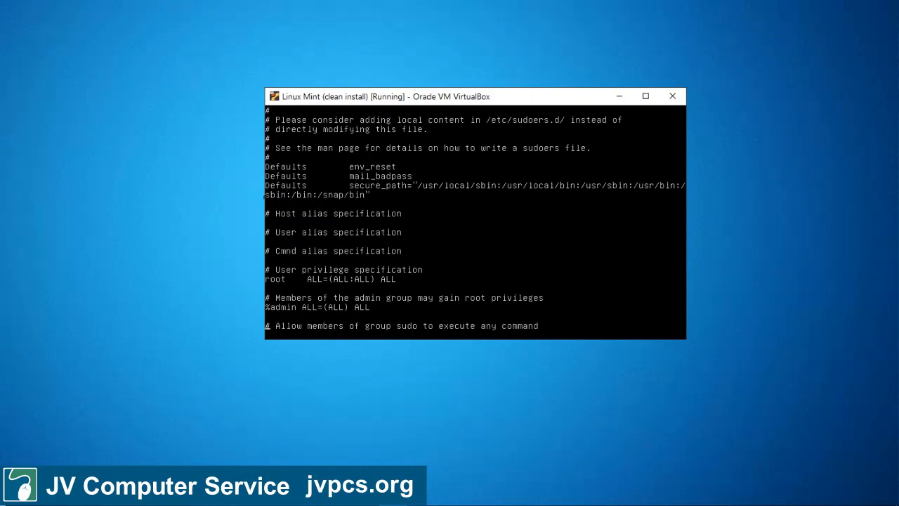
pyautogui.scroll(-3)
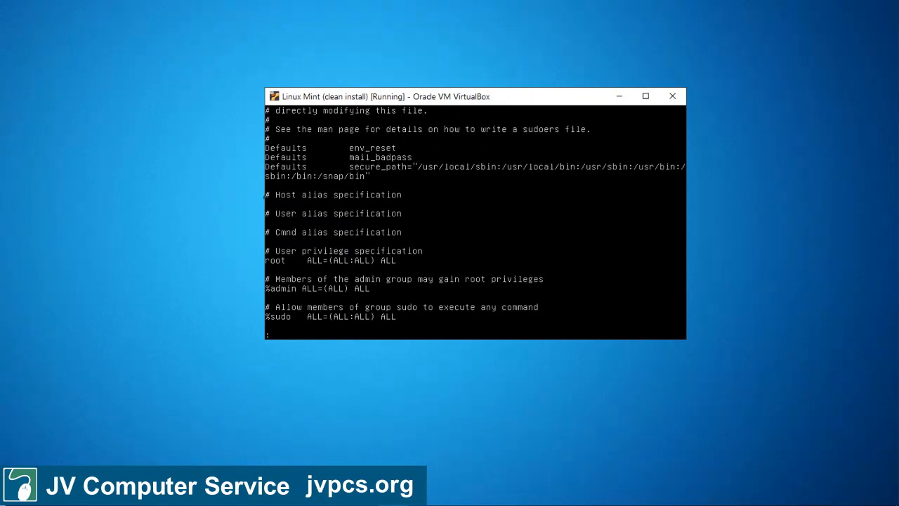
pyautogui.write(':q')
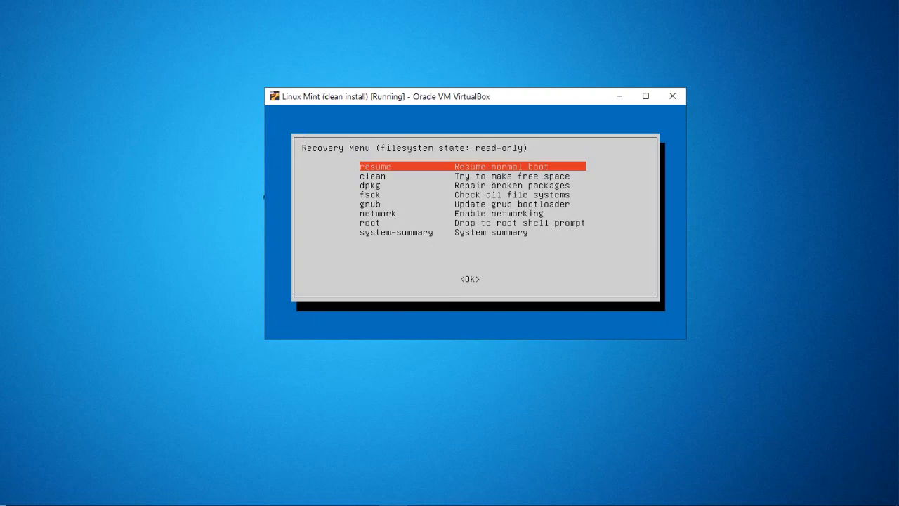
# Step: Choose 'resume' and confirm <Ok> to boot normally to the desktop
pyautogui.click(469, 279)
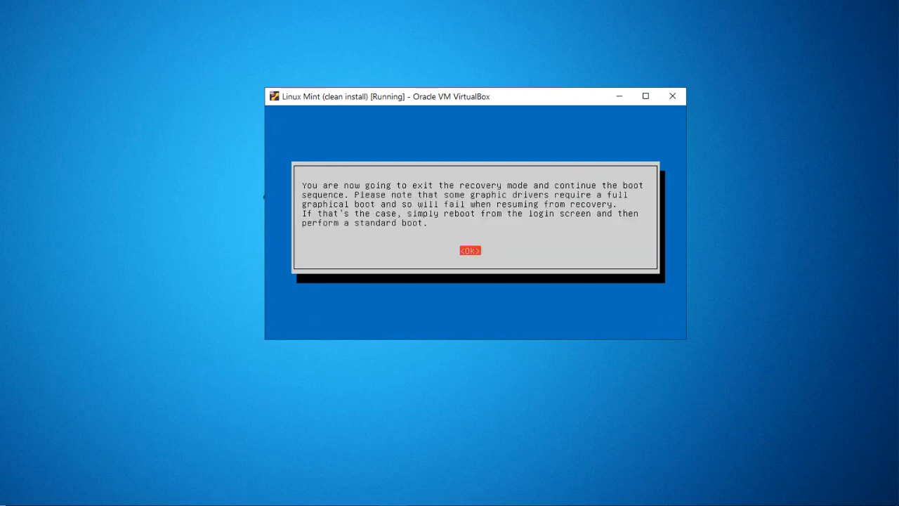
pyautogui.click(470, 250)
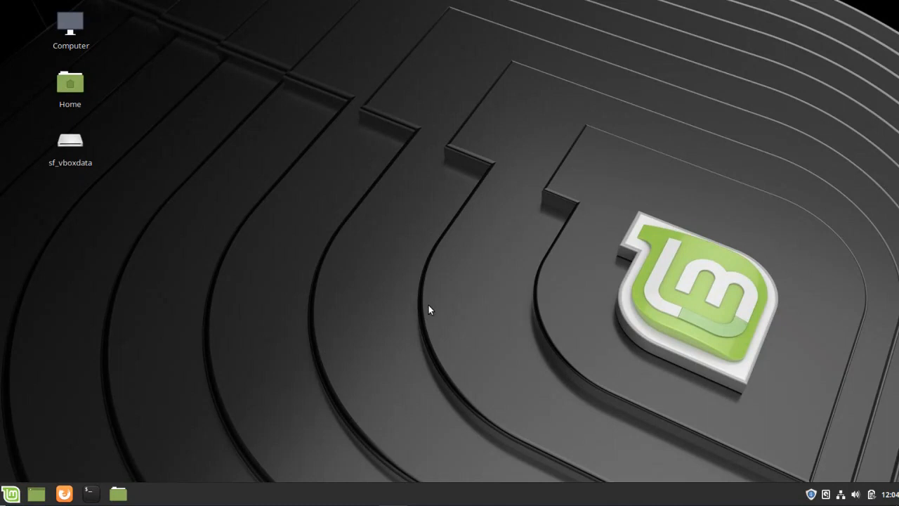
pyautogui.moveTo(95, 491)
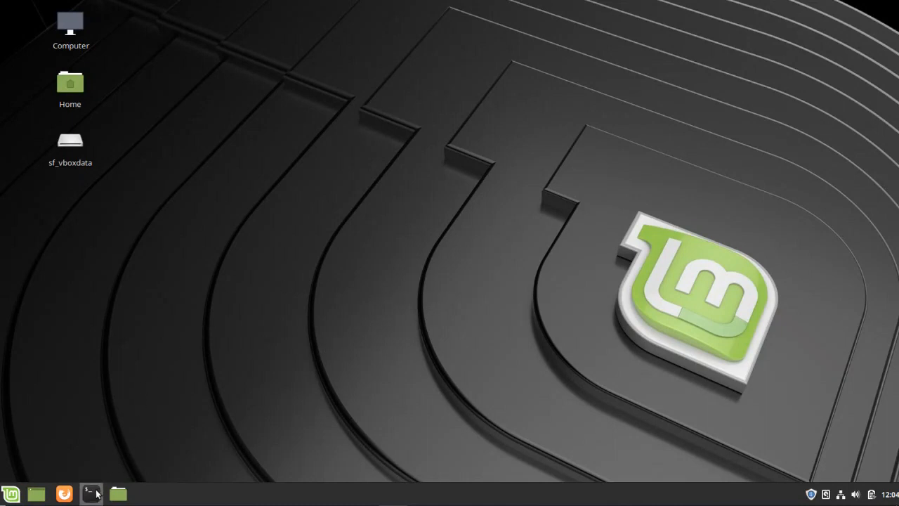
pyautogui.moveTo(296, 211)
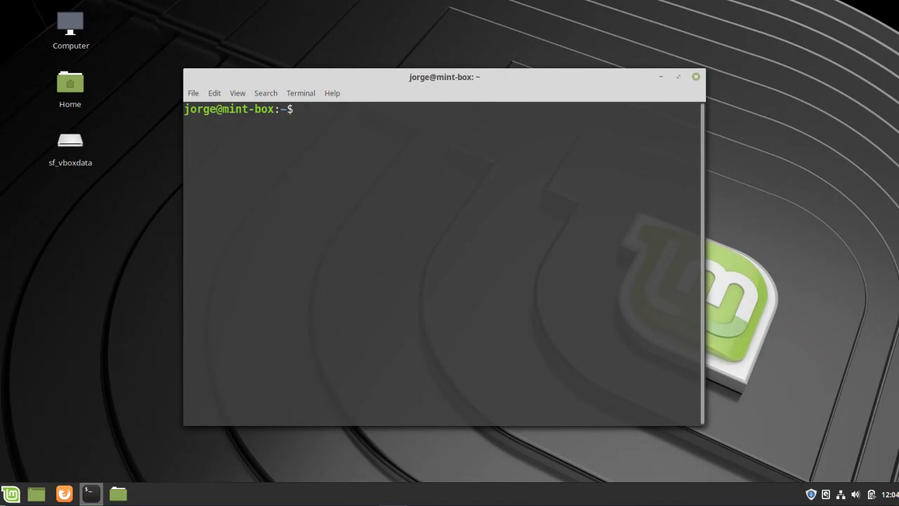
# Step: Run 'groups' and highlight sudo in jorge's group list
pyautogui.write('groups')
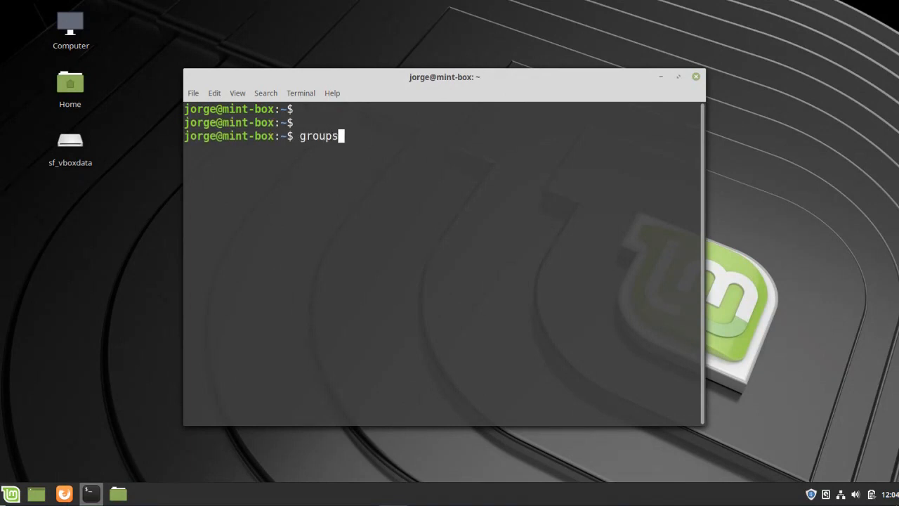
pyautogui.press('Return')
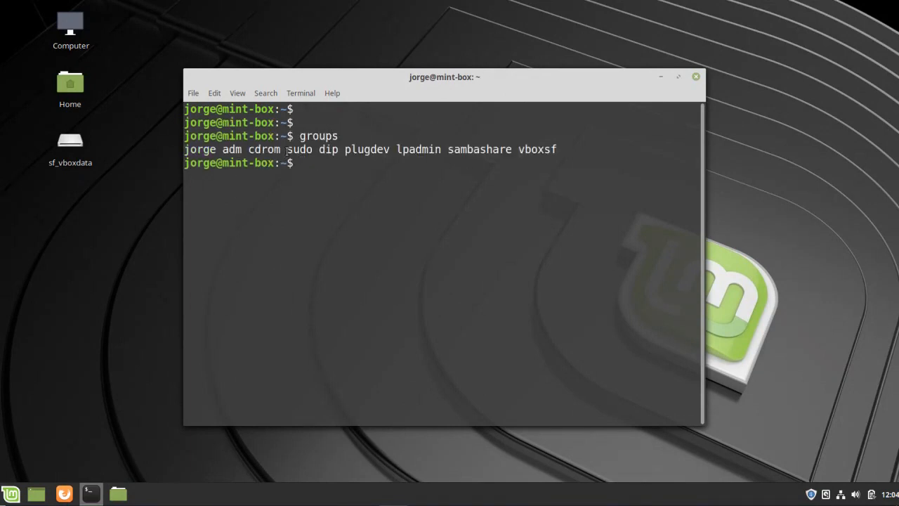
pyautogui.doubleClick(299, 149)
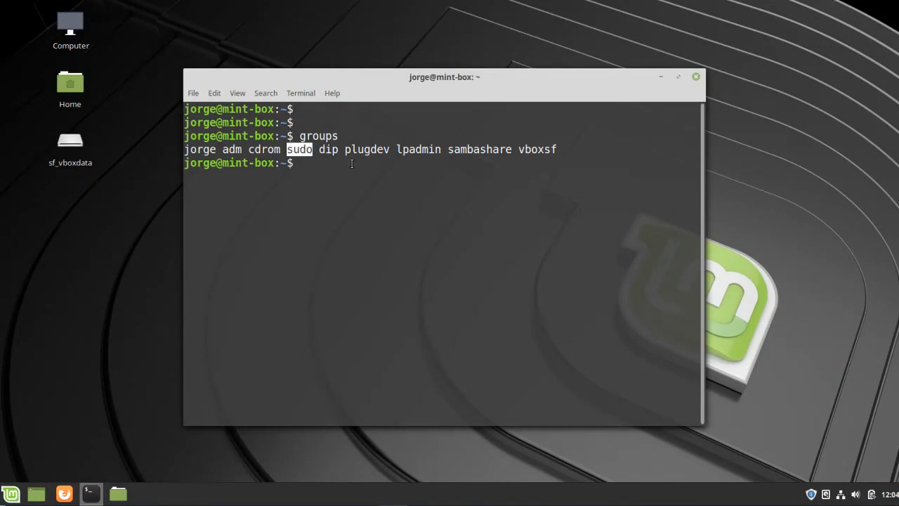
# Step: Run 'sudo vi /etc/fstab' with the password accepted, then close the terminal
pyautogui.write('s')
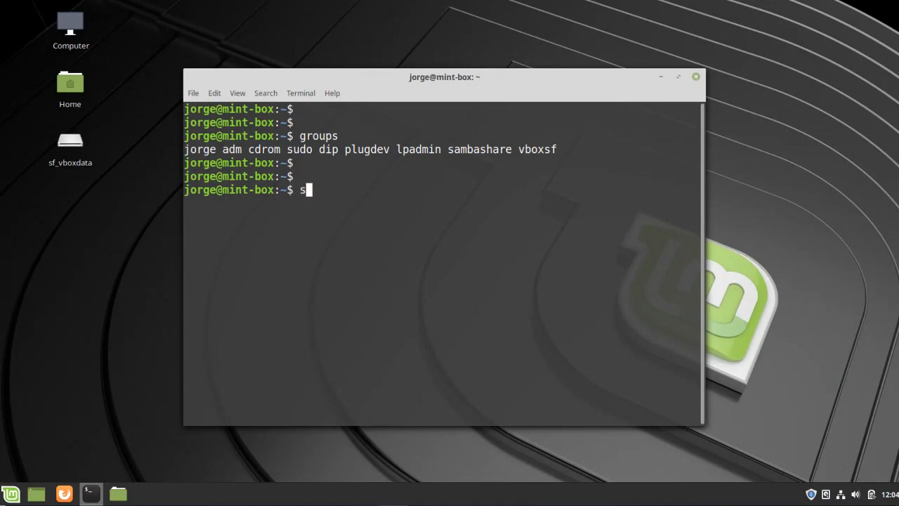
pyautogui.write('udo vi /etc/')
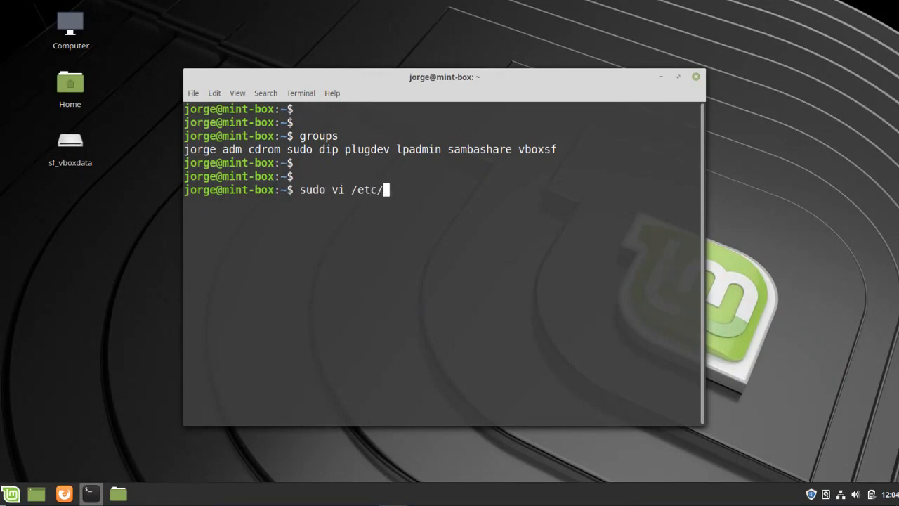
pyautogui.write('fstab')
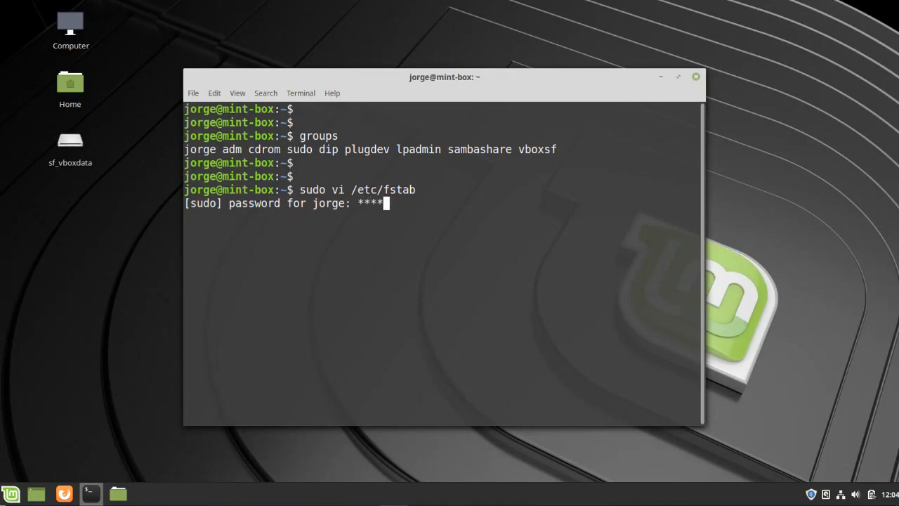
pyautogui.press('Return')
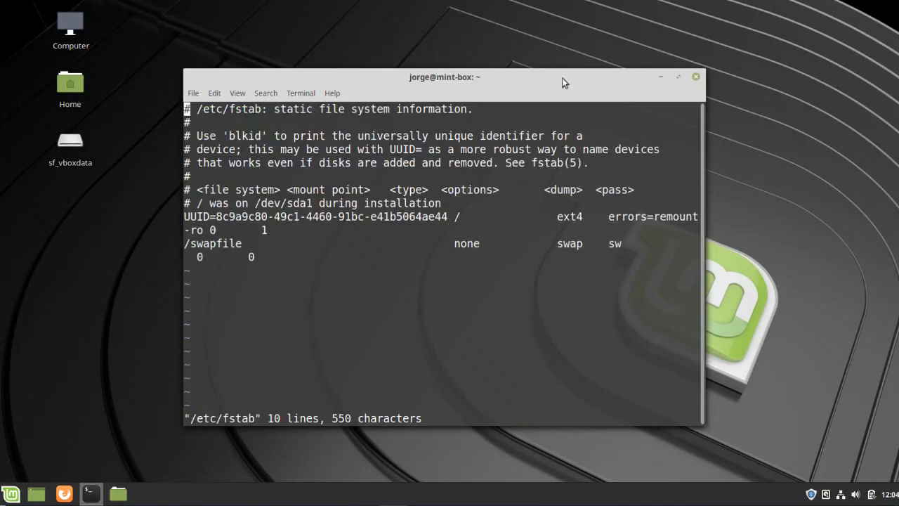
pyautogui.click(677, 77)
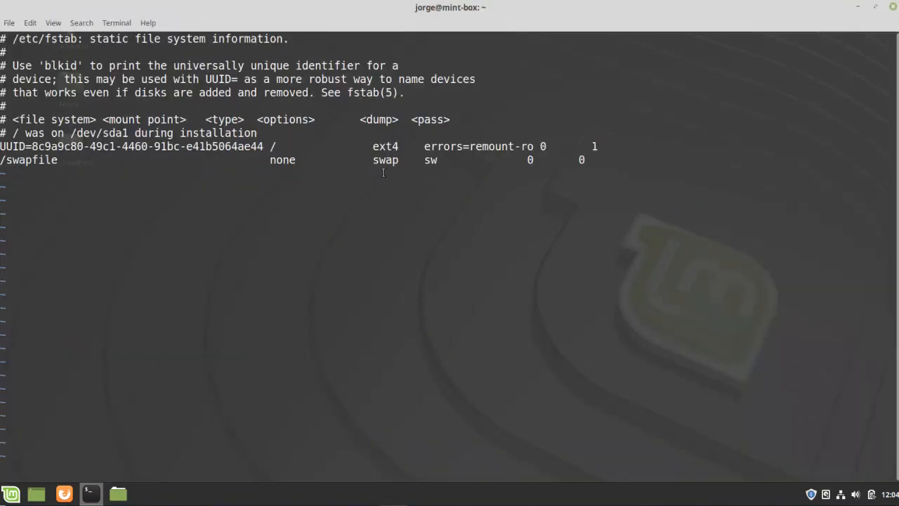
pyautogui.moveTo(856, 12)
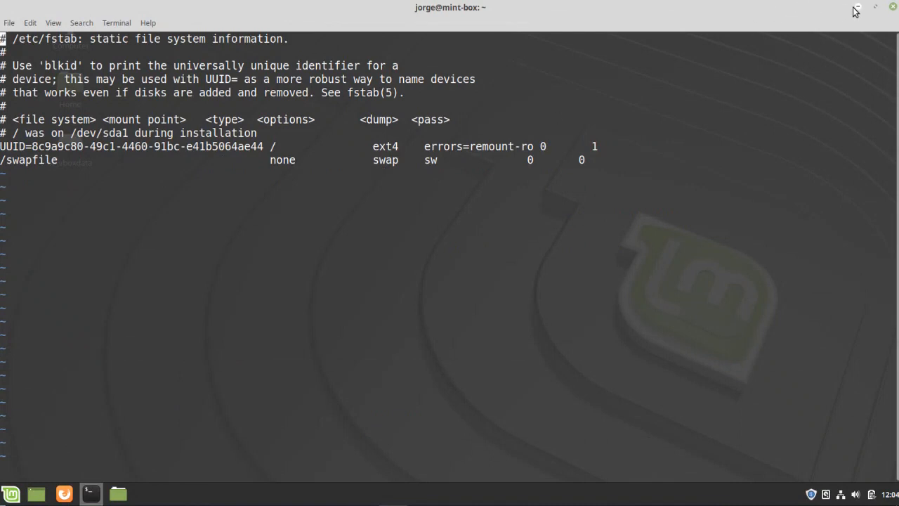
pyautogui.click(891, 6)
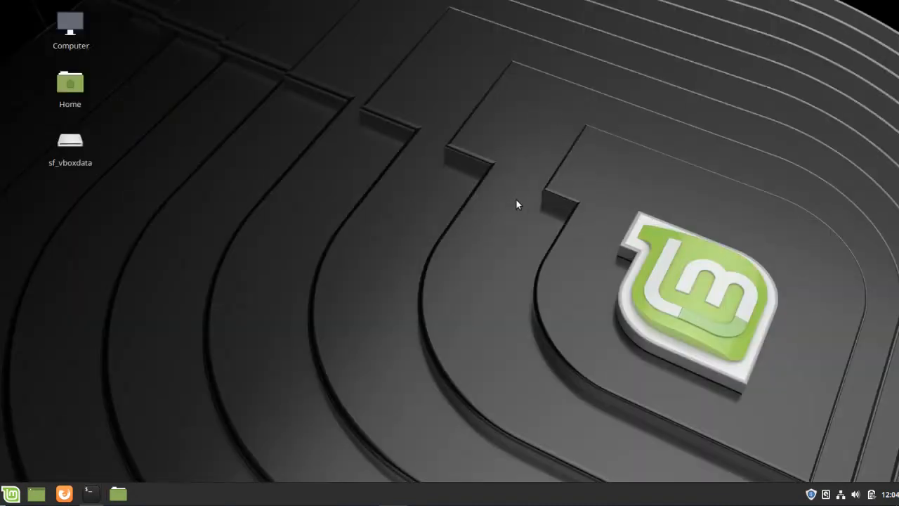